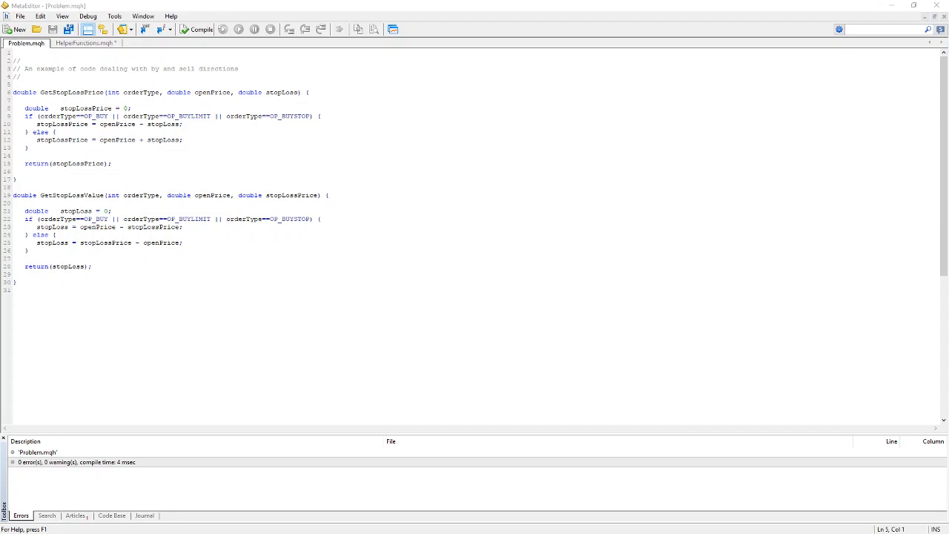
{"action": "mouse_move", "coordinate": [323, 306]}
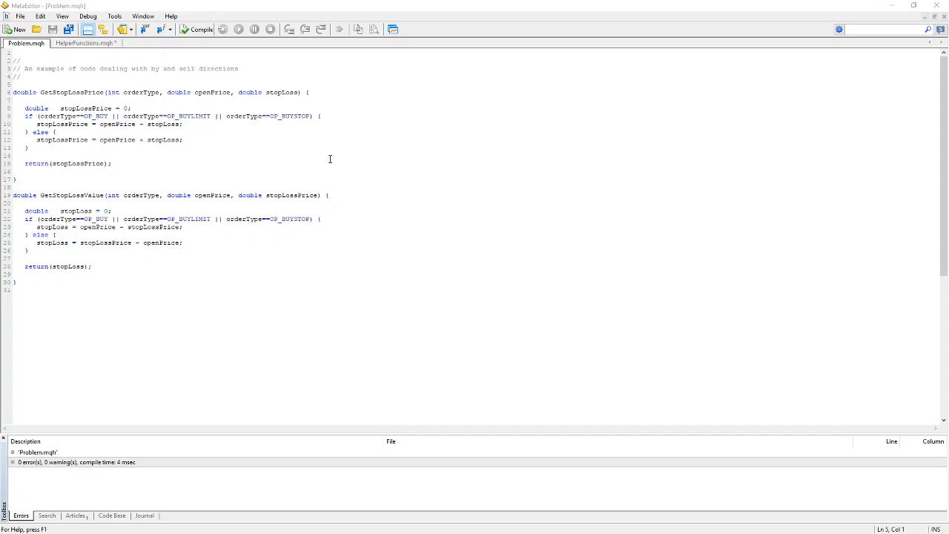
{"action": "mouse_move", "coordinate": [361, 132]}
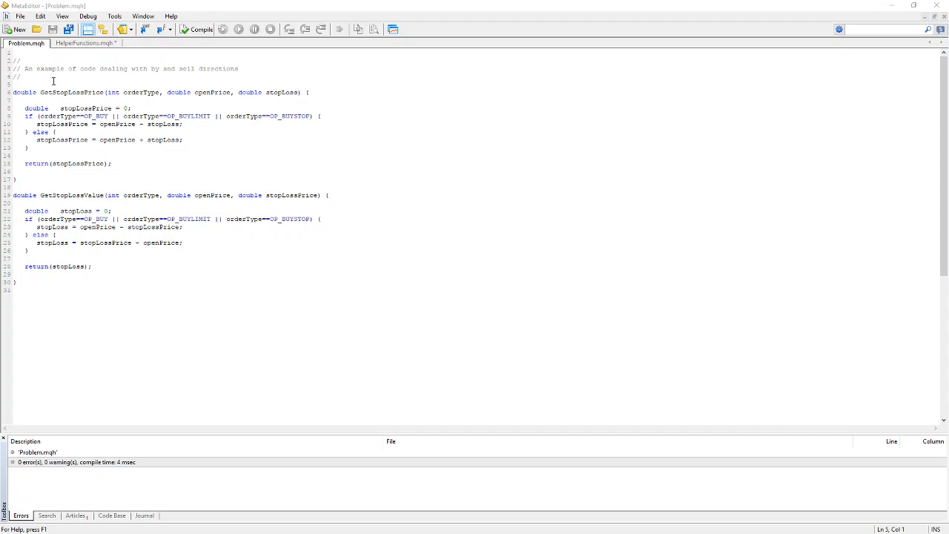
{"action": "mouse_move", "coordinate": [167, 180]}
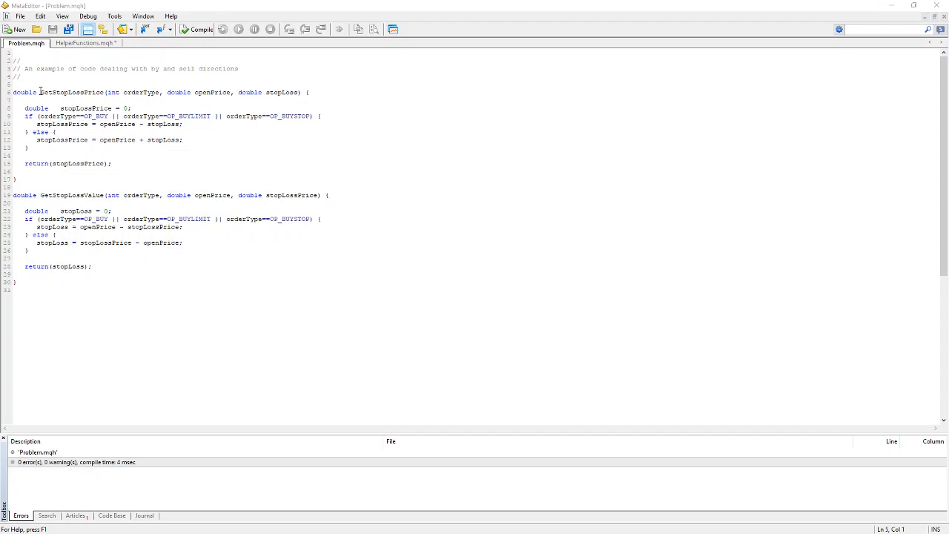
Step: Switch from the stop-loss functions to HelperFunctions.mqh and scroll to the Mult, OpenPrice and ClosePrice helpers
{"action": "double_click", "coordinate": [72, 92]}
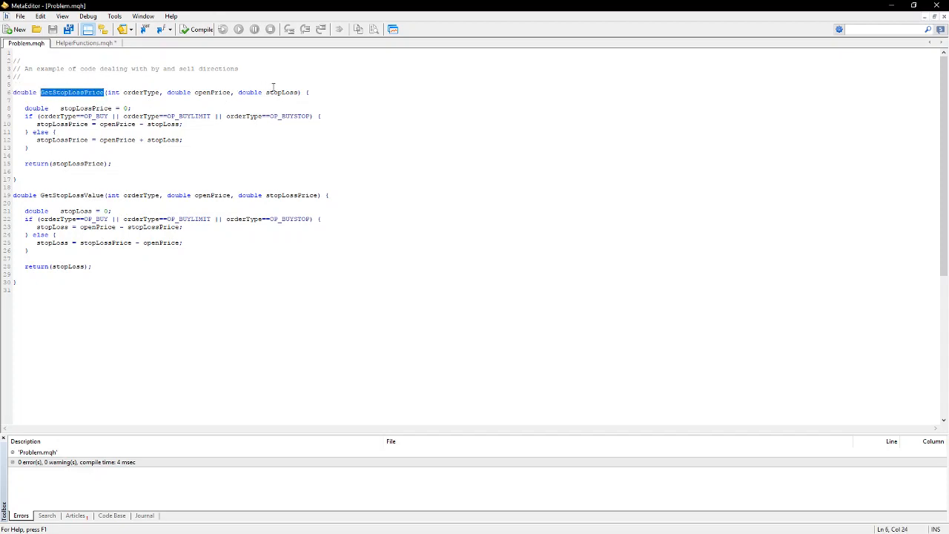
{"action": "mouse_move", "coordinate": [133, 96]}
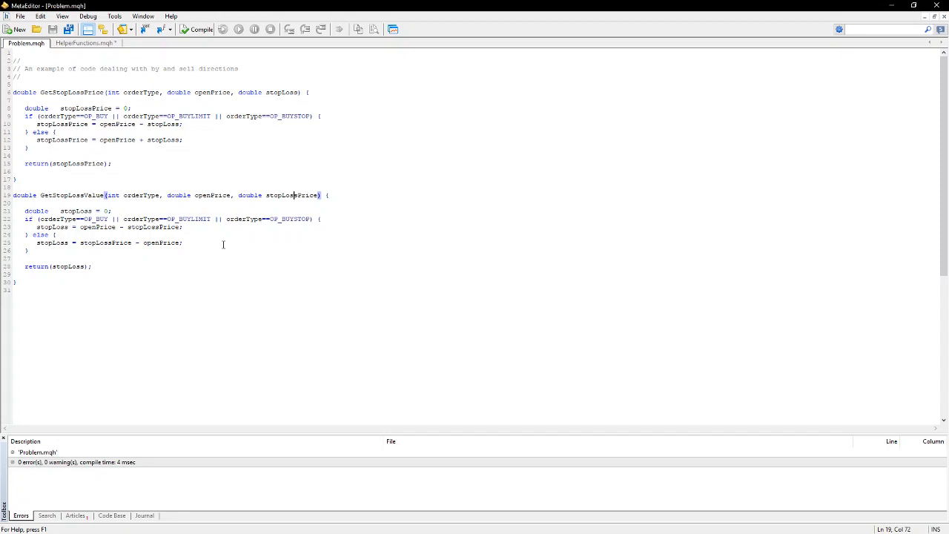
{"action": "mouse_move", "coordinate": [140, 129]}
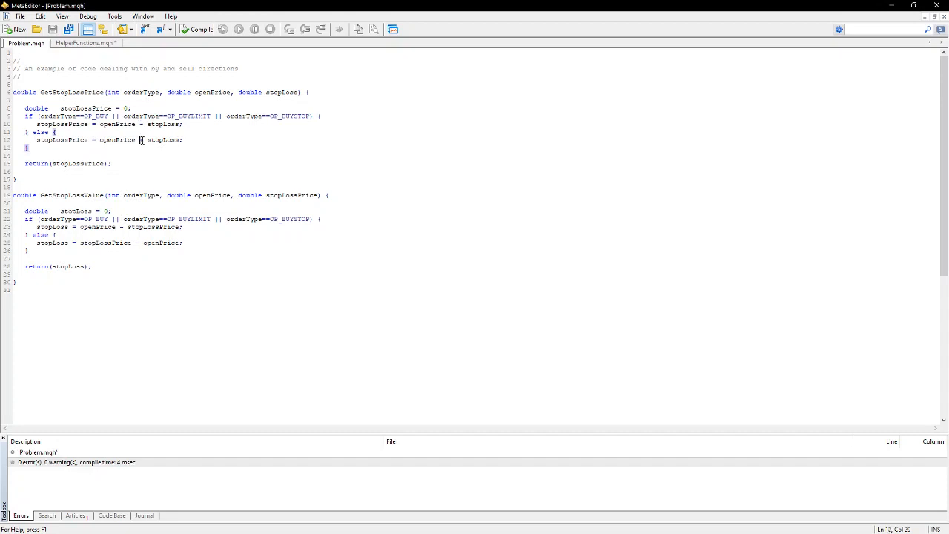
{"action": "mouse_move", "coordinate": [119, 234]}
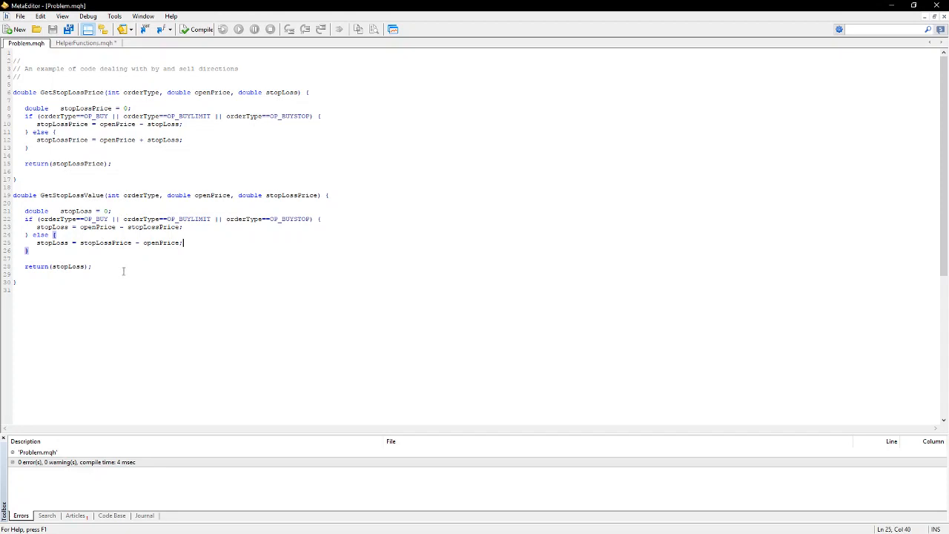
{"action": "mouse_move", "coordinate": [107, 104]}
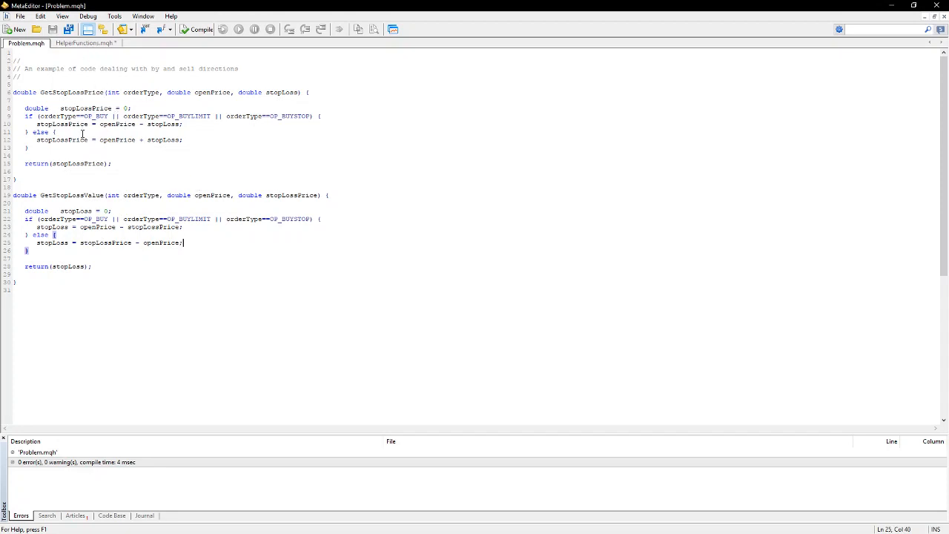
{"action": "left_click", "coordinate": [83, 42]}
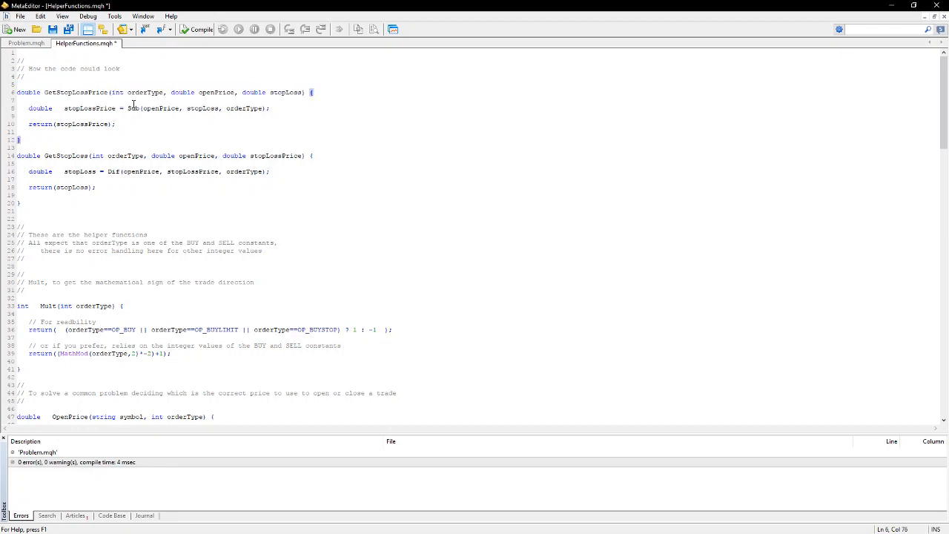
{"action": "left_click_drag", "start_coordinate": [127, 108], "coordinate": [270, 108]}
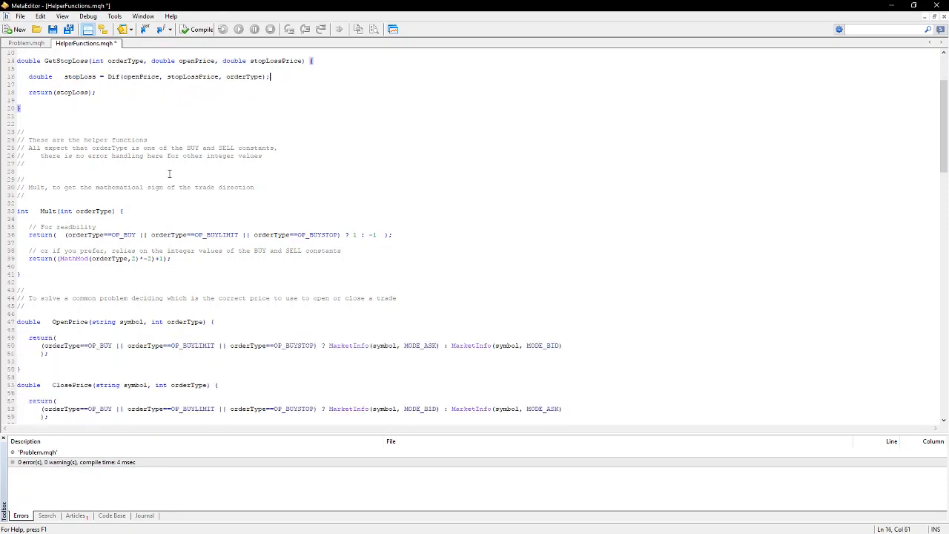
{"action": "scroll", "scroll_direction": "down", "scroll_amount": 3}
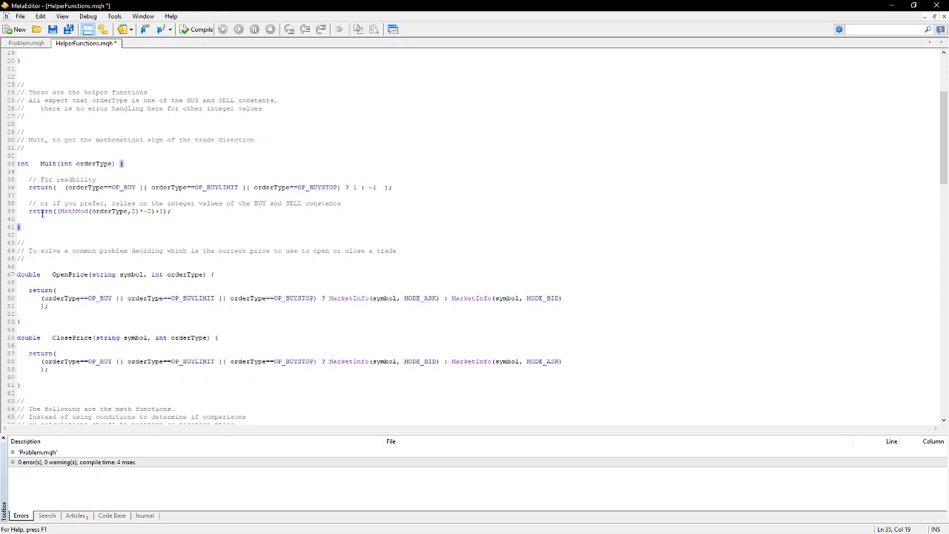
{"action": "left_click_drag", "start_coordinate": [28, 211], "coordinate": [171, 210]}
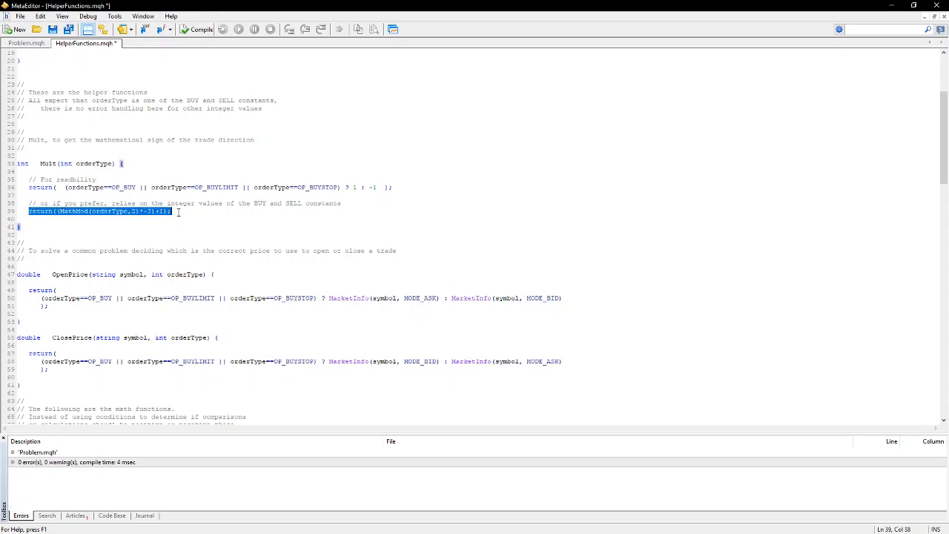
{"action": "left_click", "coordinate": [392, 186]}
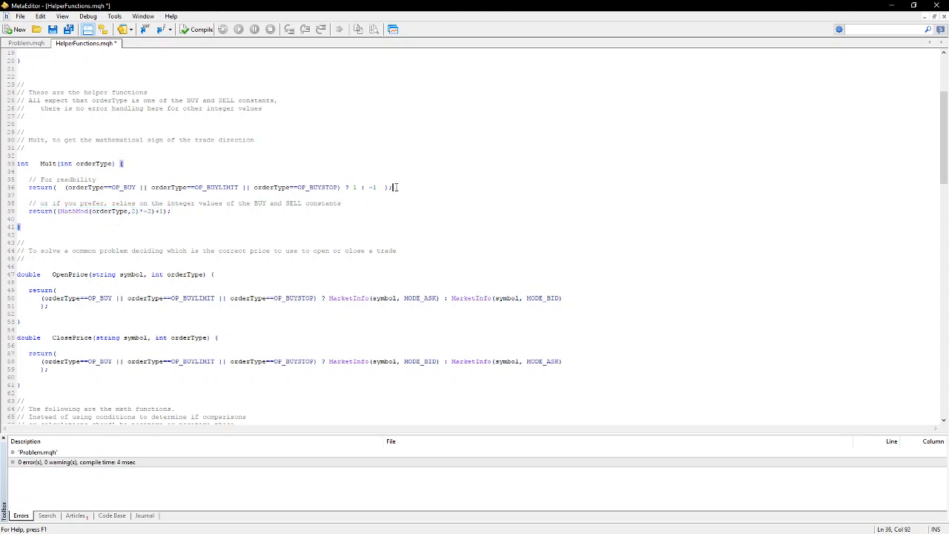
{"action": "scroll", "scroll_direction": "down", "scroll_amount": 3}
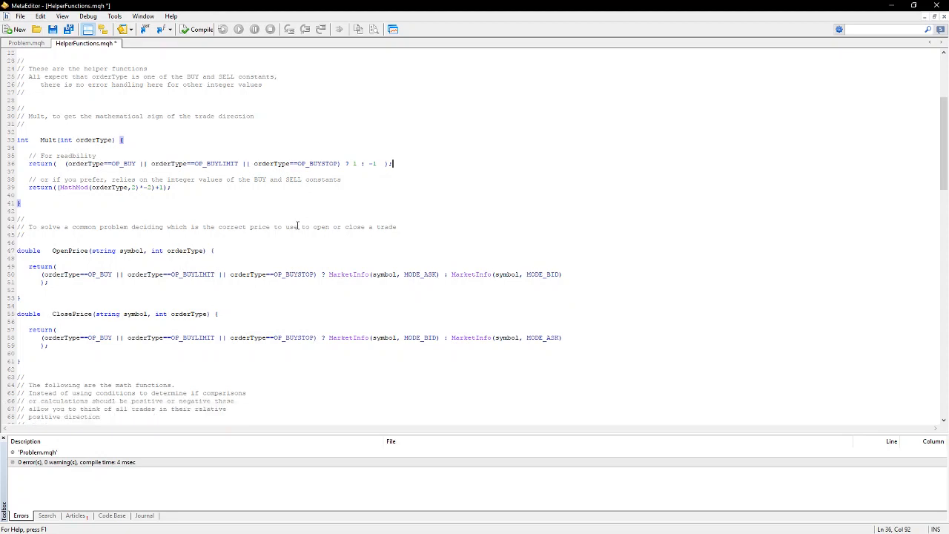
{"action": "scroll", "scroll_direction": "down", "scroll_amount": 3}
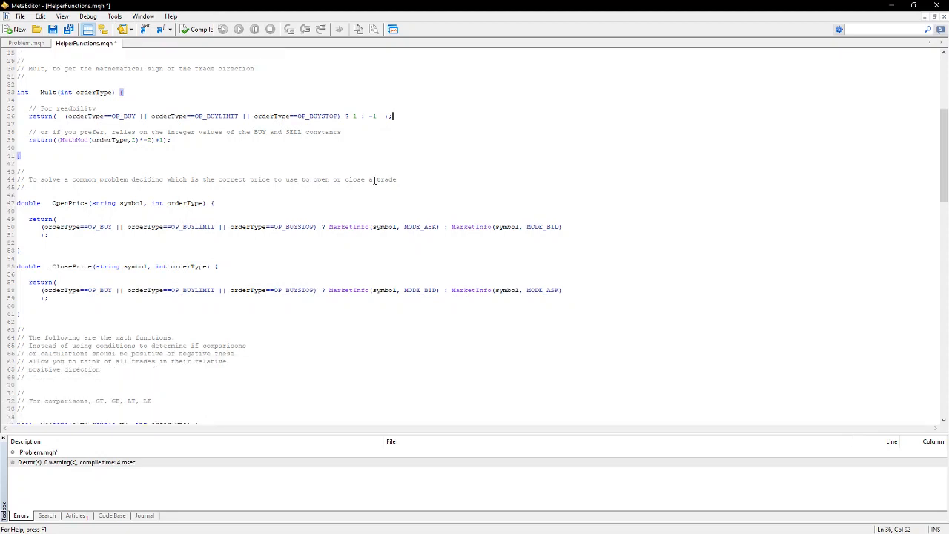
{"action": "scroll", "scroll_direction": "down", "scroll_amount": 3}
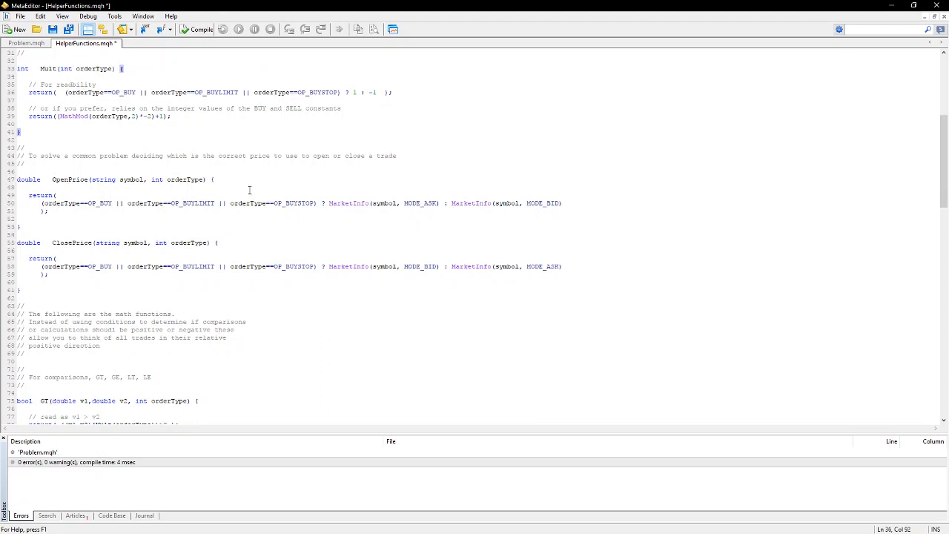
{"action": "mouse_move", "coordinate": [243, 189]}
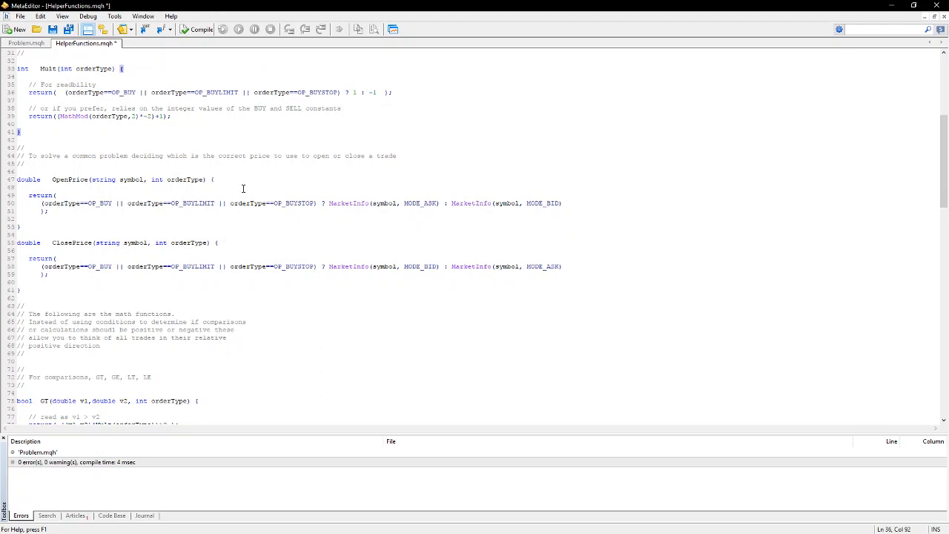
{"action": "left_click", "coordinate": [213, 180]}
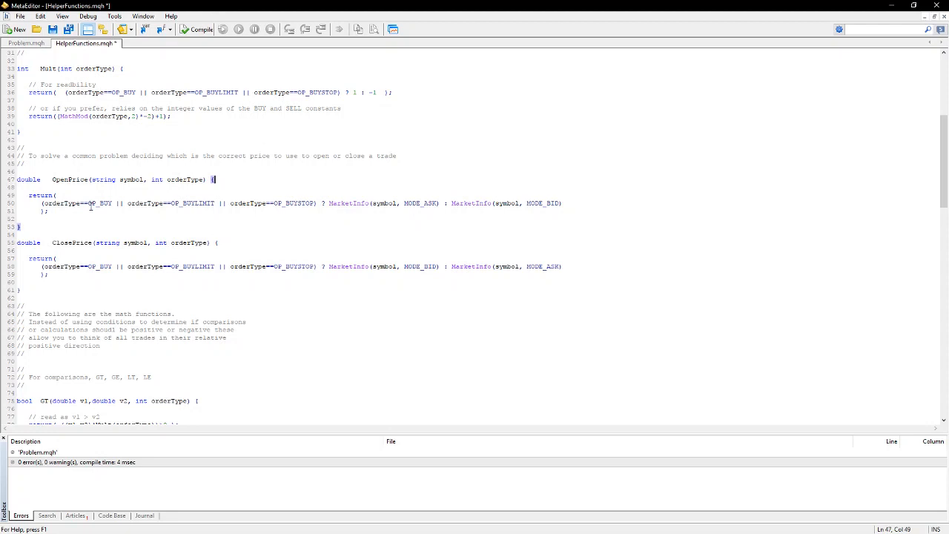
{"action": "mouse_move", "coordinate": [290, 202]}
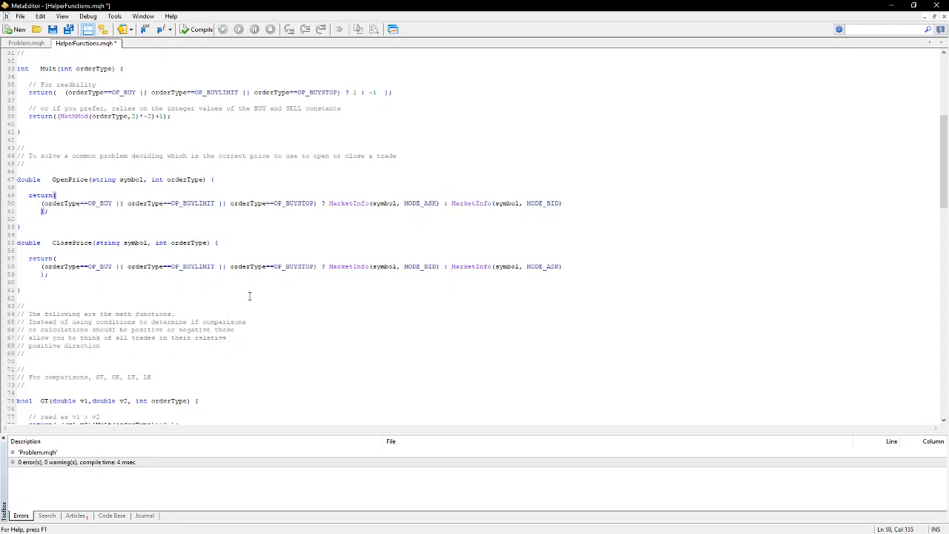
{"action": "mouse_move", "coordinate": [308, 260]}
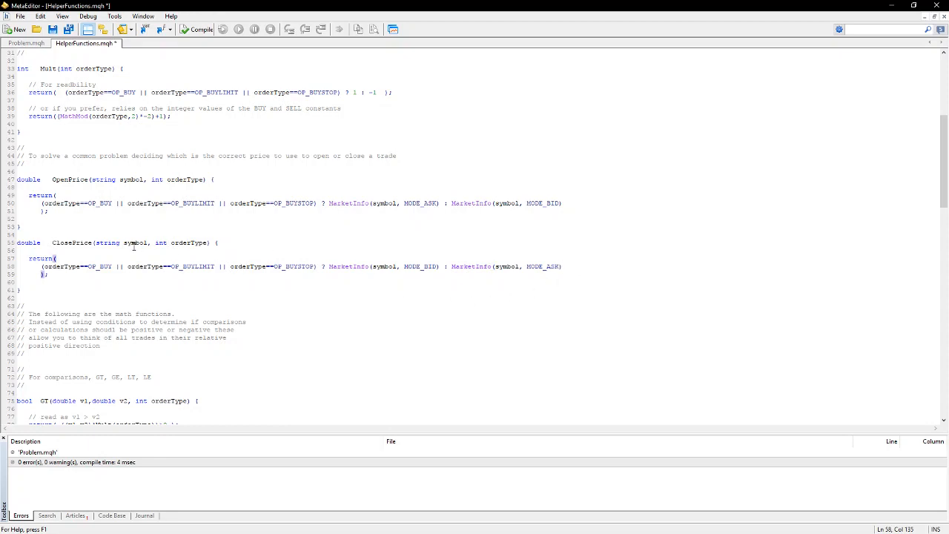
{"action": "mouse_move", "coordinate": [247, 216]}
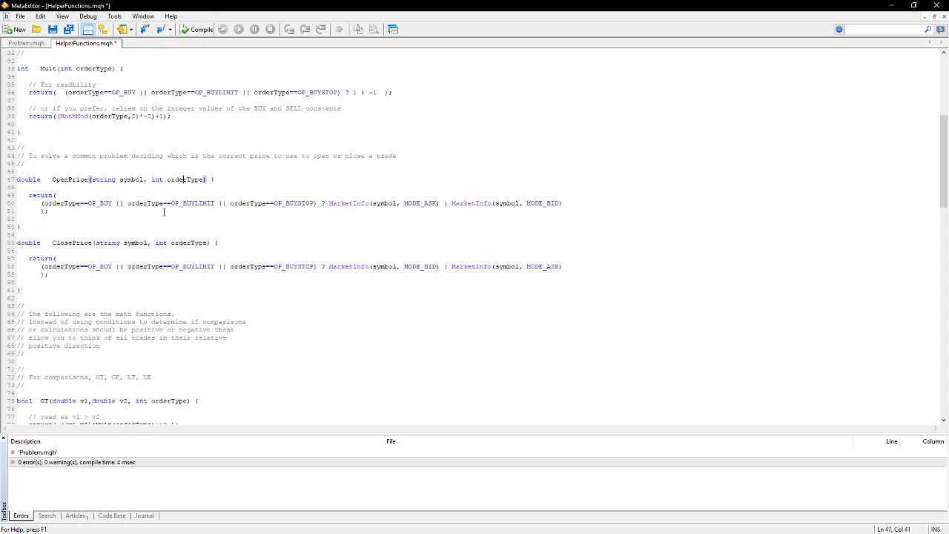
{"action": "scroll", "scroll_direction": "down", "scroll_amount": 3}
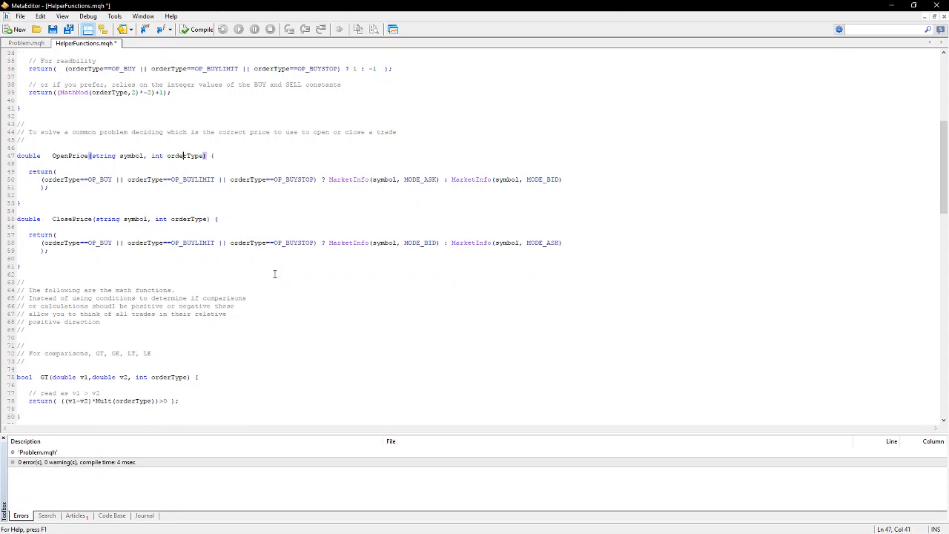
{"action": "scroll", "scroll_direction": "down", "scroll_amount": 3}
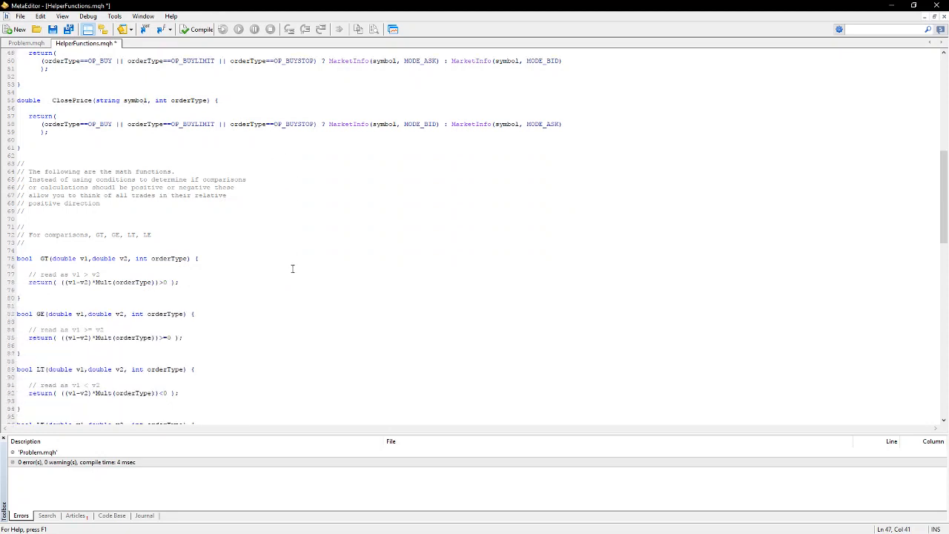
{"action": "scroll", "scroll_direction": "down", "scroll_amount": 3}
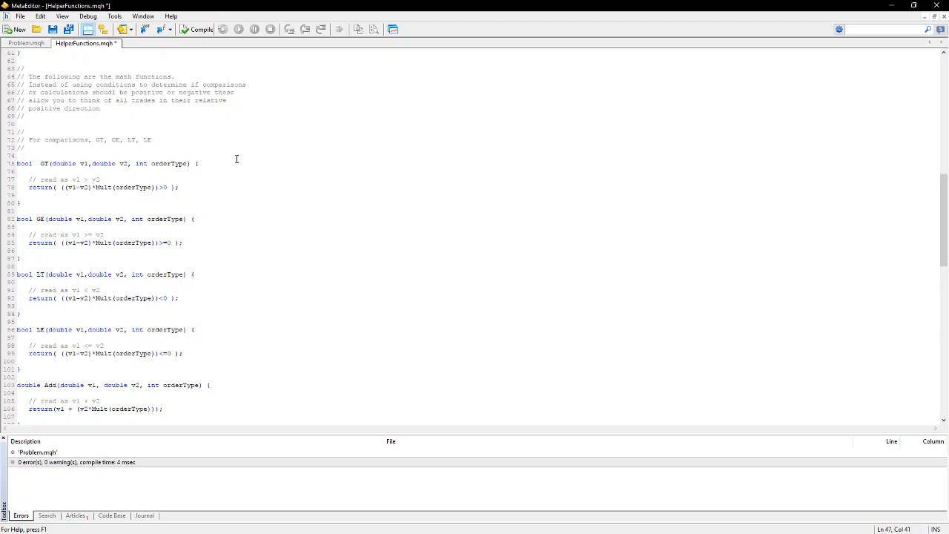
{"action": "mouse_move", "coordinate": [225, 162]}
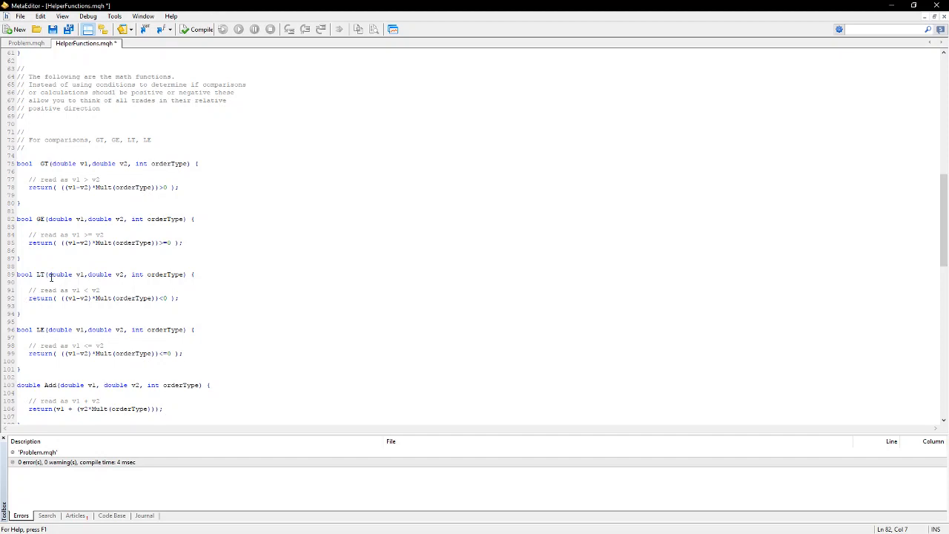
{"action": "left_click", "coordinate": [41, 329]}
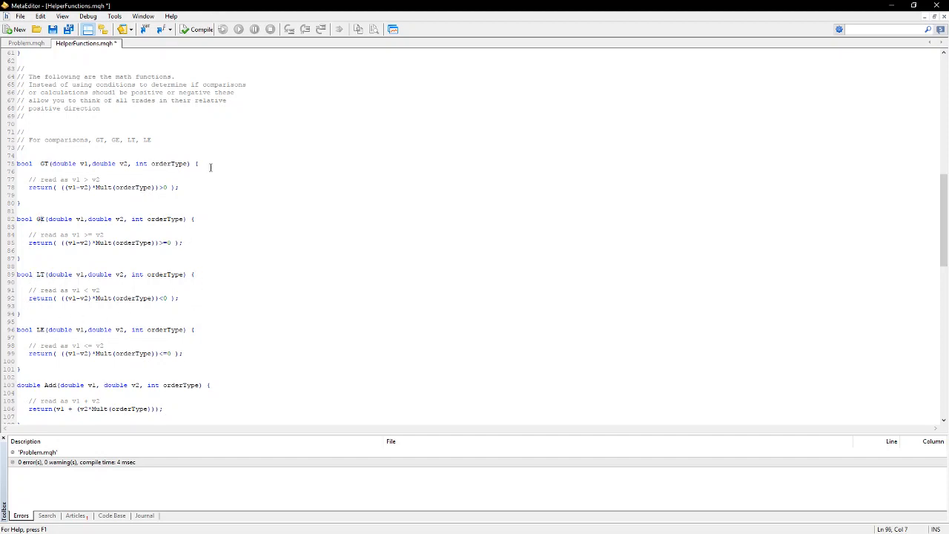
{"action": "mouse_move", "coordinate": [71, 184]}
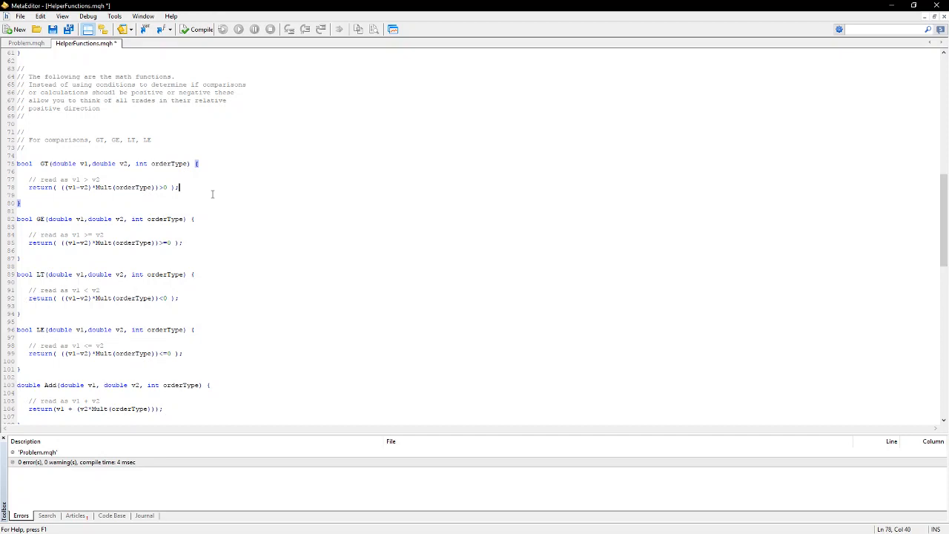
{"action": "mouse_move", "coordinate": [115, 178]}
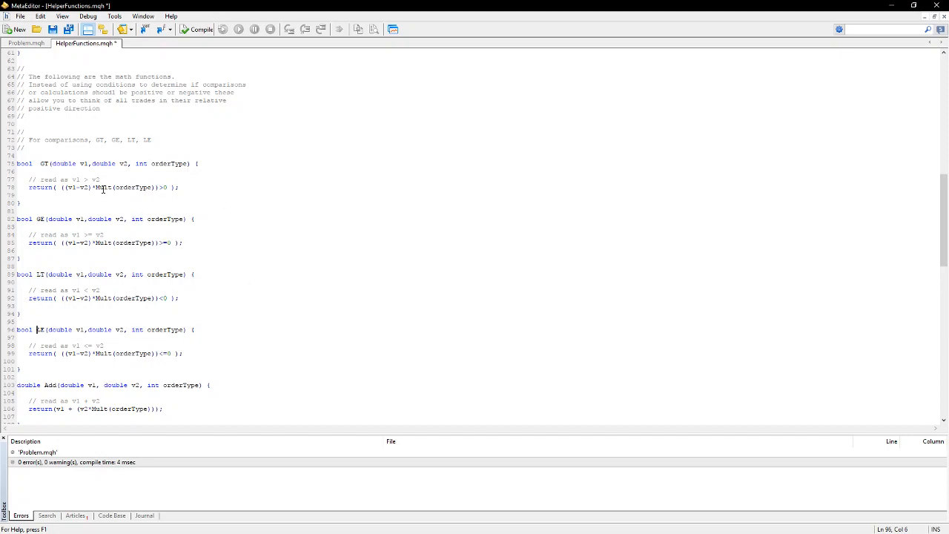
{"action": "left_click", "coordinate": [197, 186]}
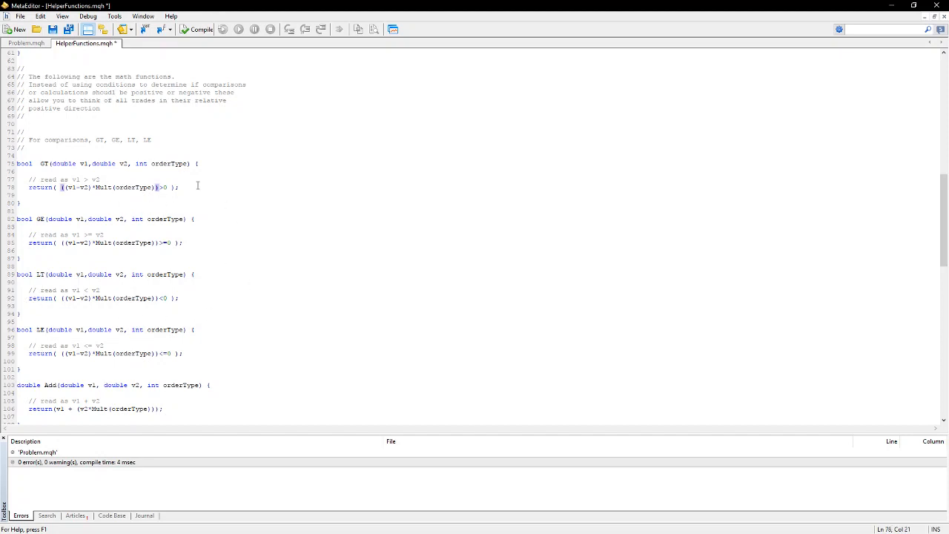
{"action": "scroll", "scroll_direction": "down", "scroll_amount": 3}
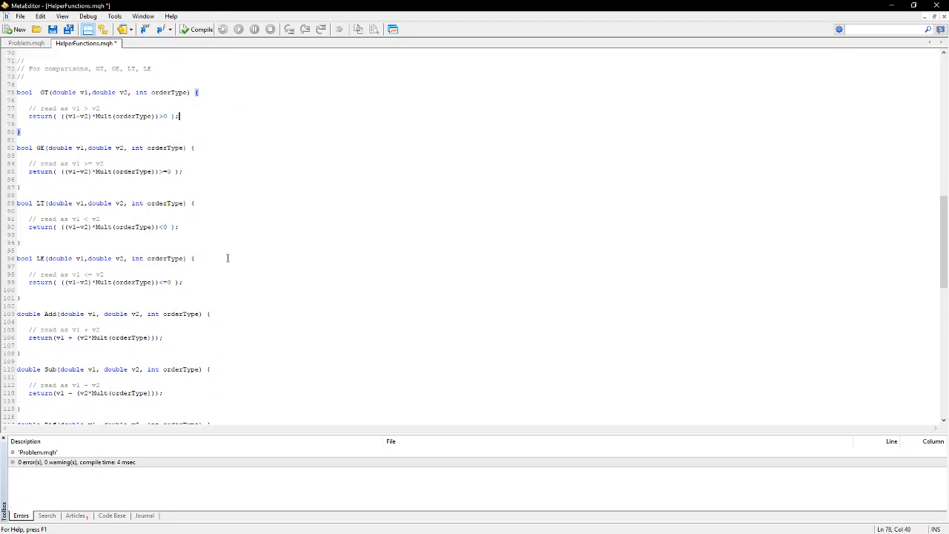
{"action": "scroll", "scroll_direction": "down", "scroll_amount": 3}
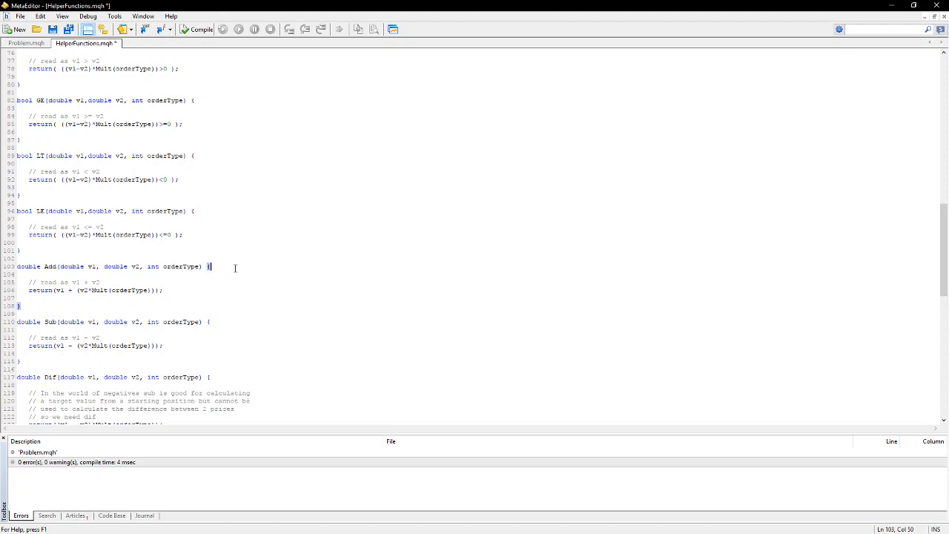
{"action": "mouse_move", "coordinate": [196, 279]}
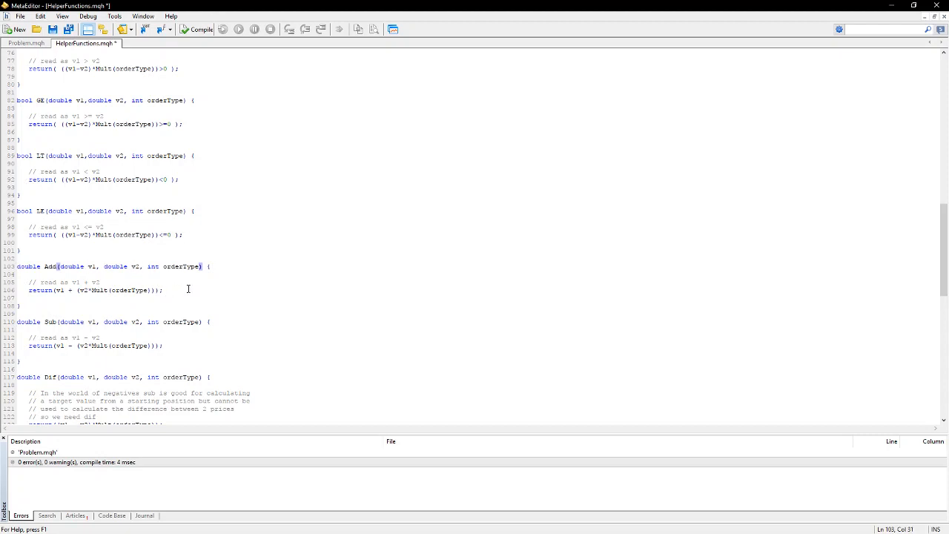
{"action": "left_click", "coordinate": [178, 267]}
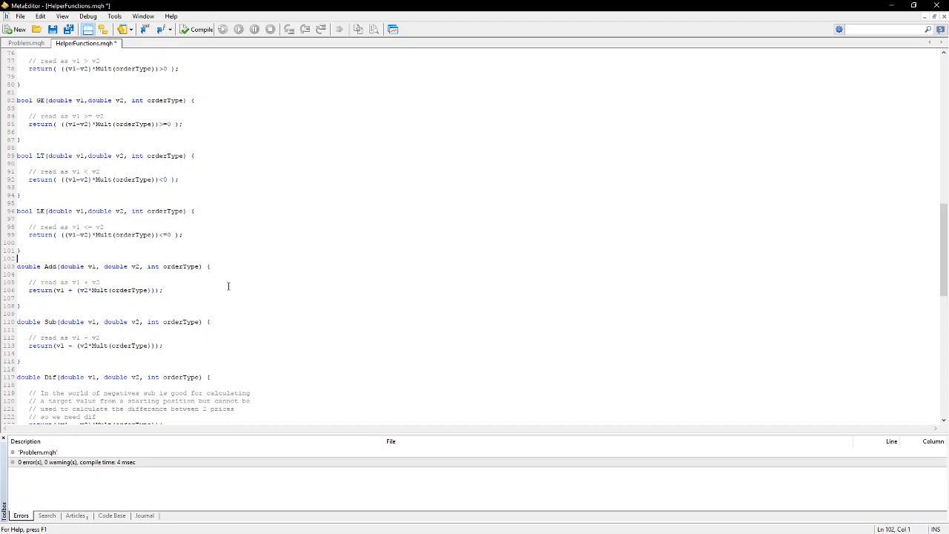
{"action": "mouse_move", "coordinate": [187, 288]}
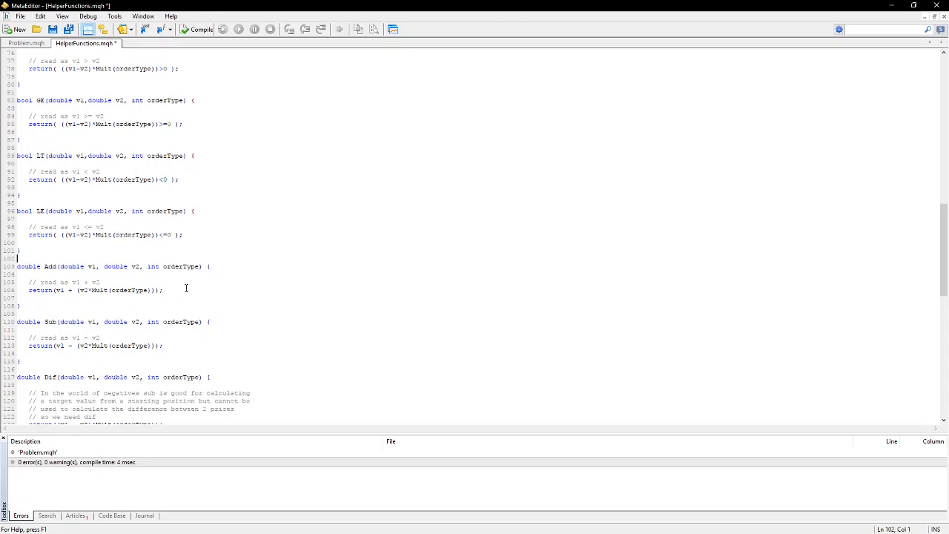
{"action": "scroll", "scroll_direction": "down", "scroll_amount": 3}
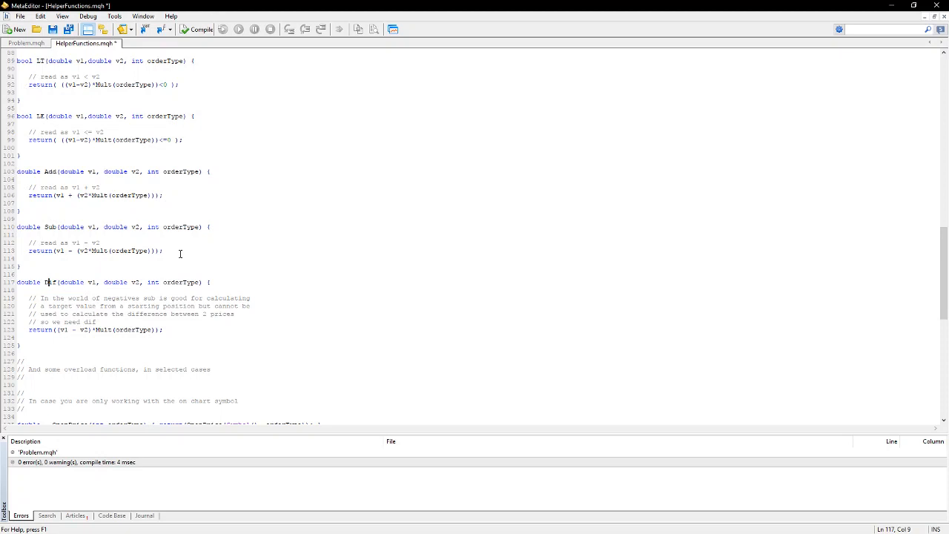
{"action": "left_click", "coordinate": [166, 250]}
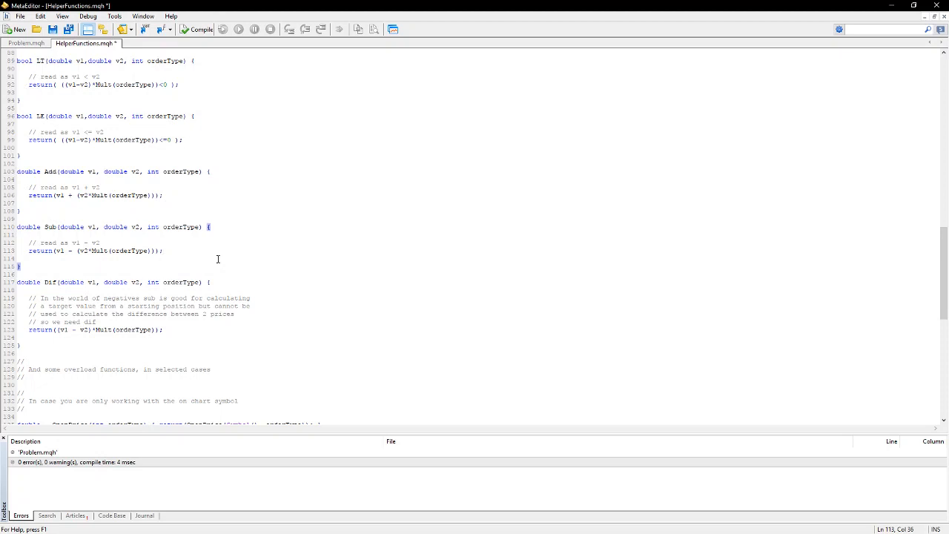
{"action": "mouse_move", "coordinate": [221, 261]}
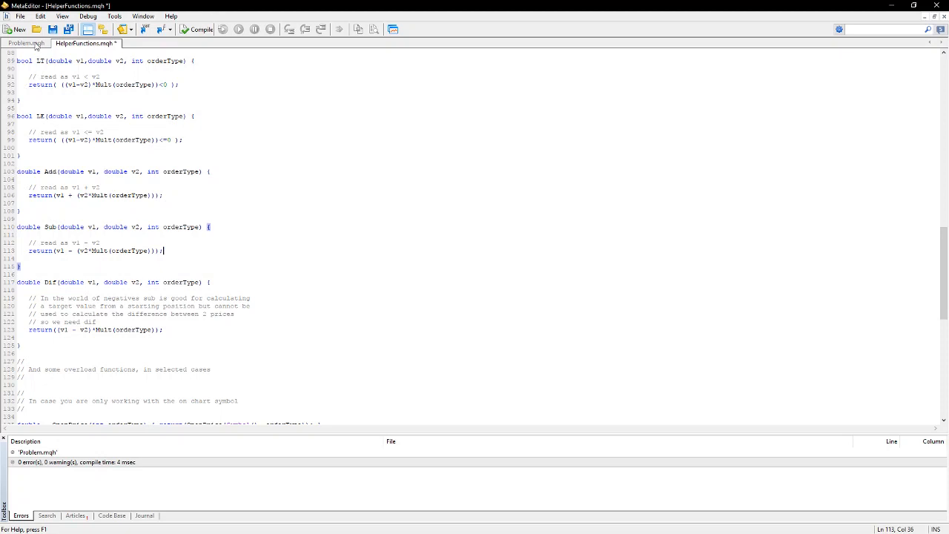
{"action": "left_click", "coordinate": [27, 43]}
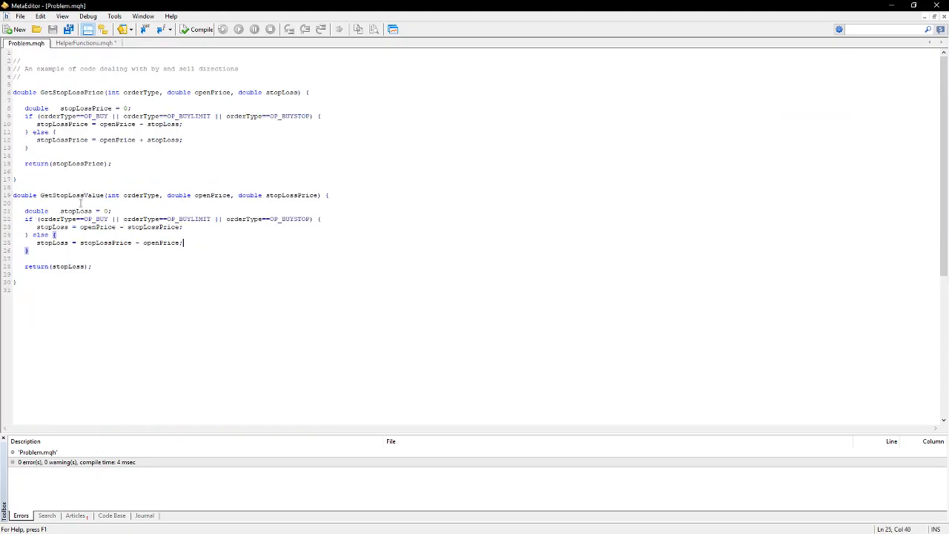
{"action": "mouse_move", "coordinate": [175, 208]}
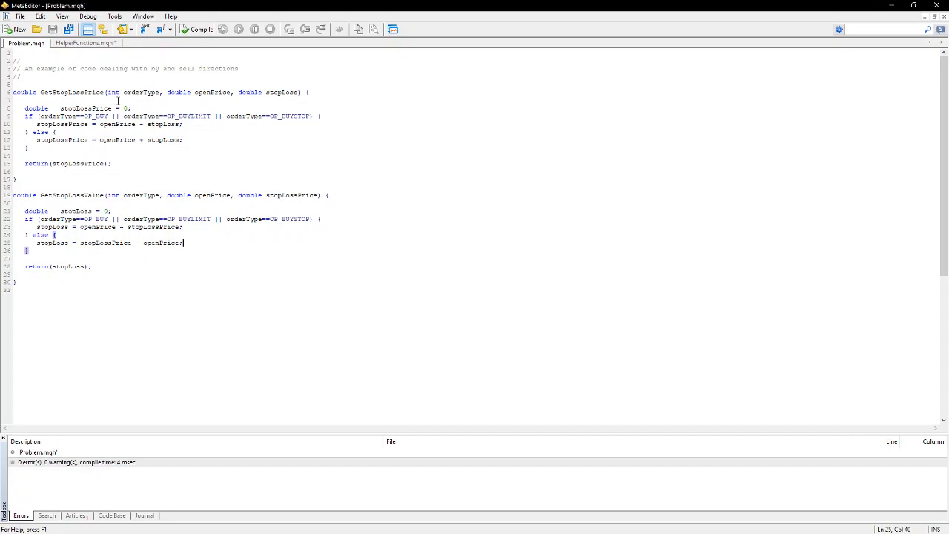
{"action": "left_click", "coordinate": [83, 43]}
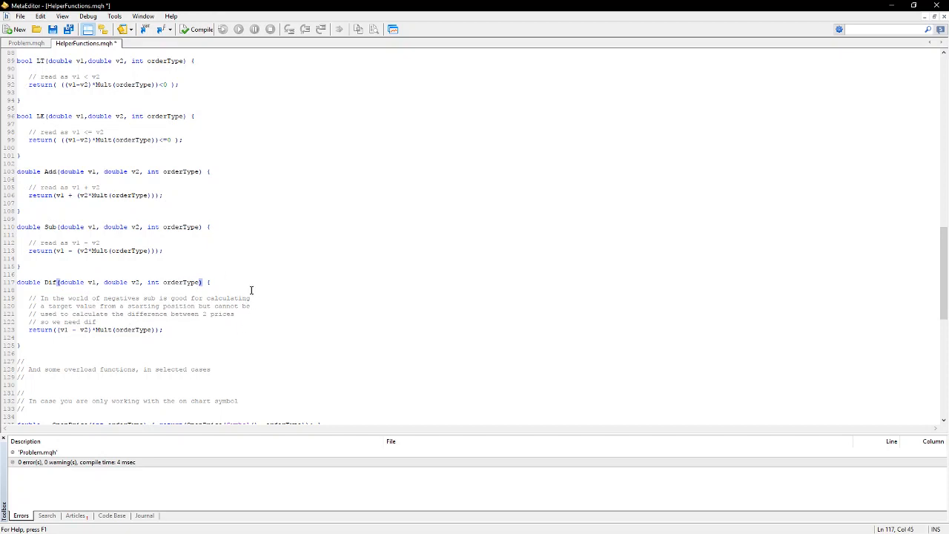
{"action": "left_click", "coordinate": [163, 329]}
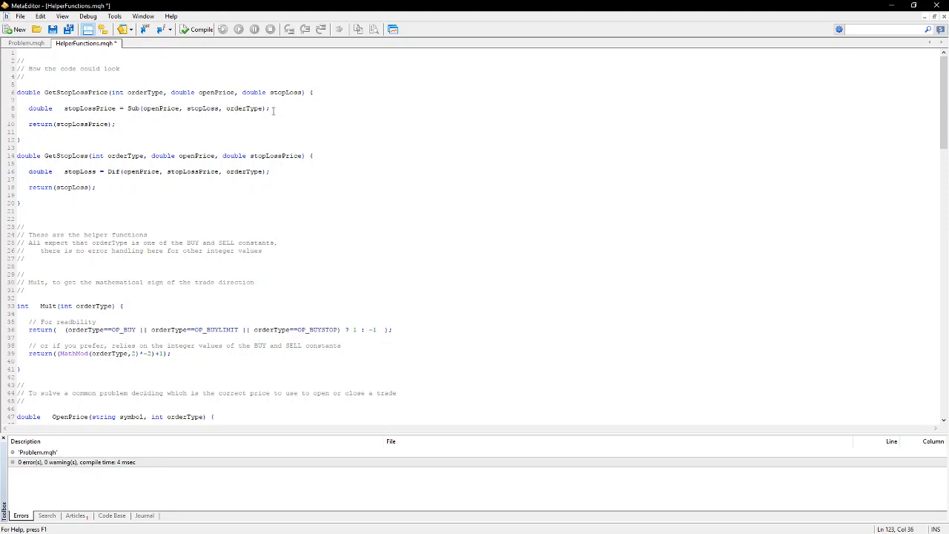
{"action": "scroll", "scroll_direction": "down", "scroll_amount": 3}
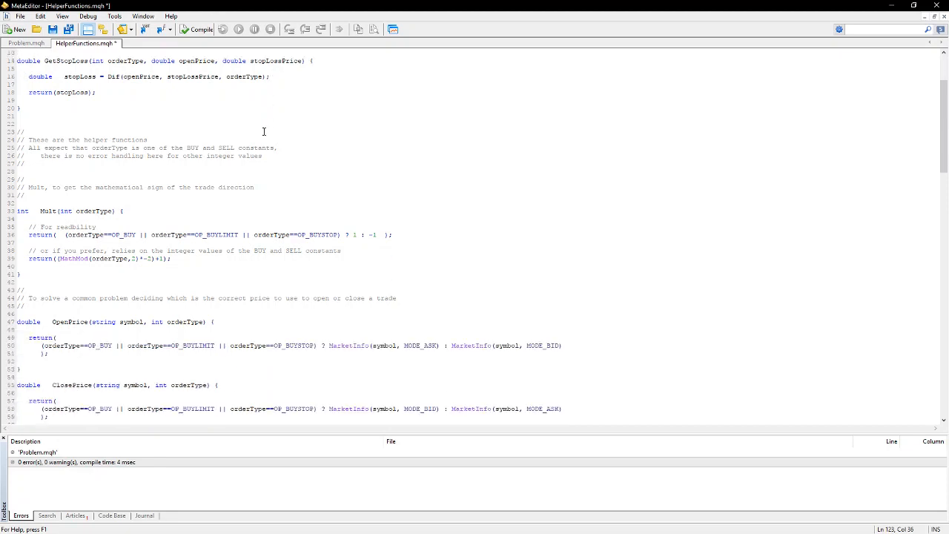
{"action": "scroll", "scroll_direction": "down", "scroll_amount": 3}
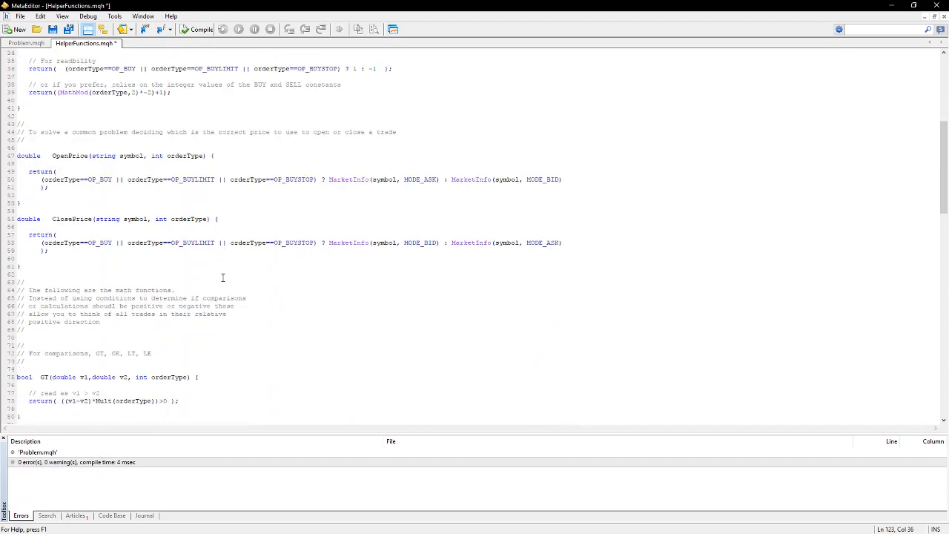
{"action": "scroll", "scroll_direction": "down", "scroll_amount": 3}
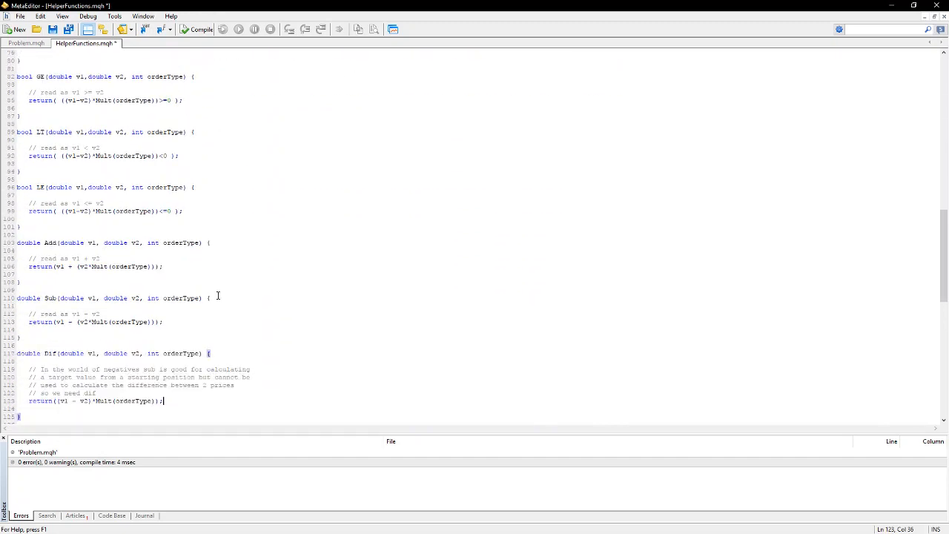
{"action": "scroll", "scroll_direction": "down", "scroll_amount": 3}
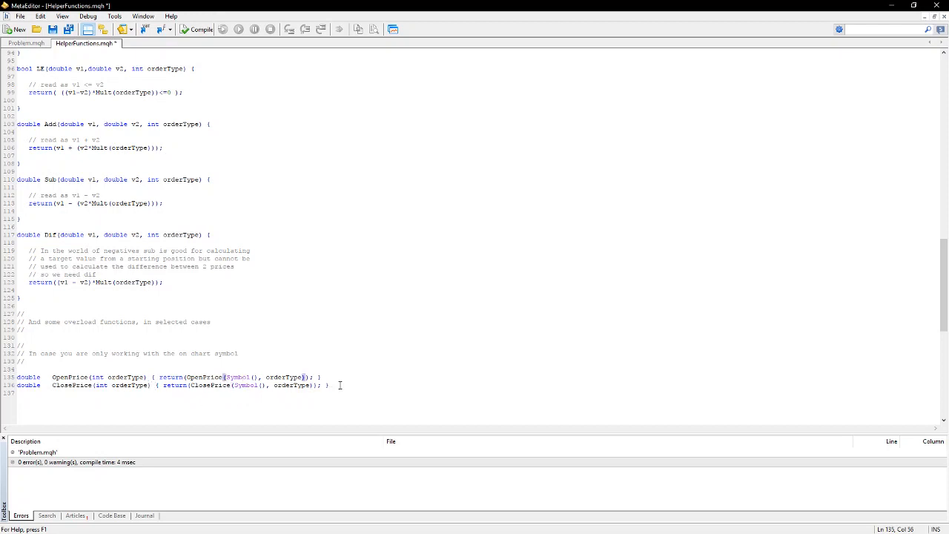
{"action": "triple_click", "coordinate": [163, 377]}
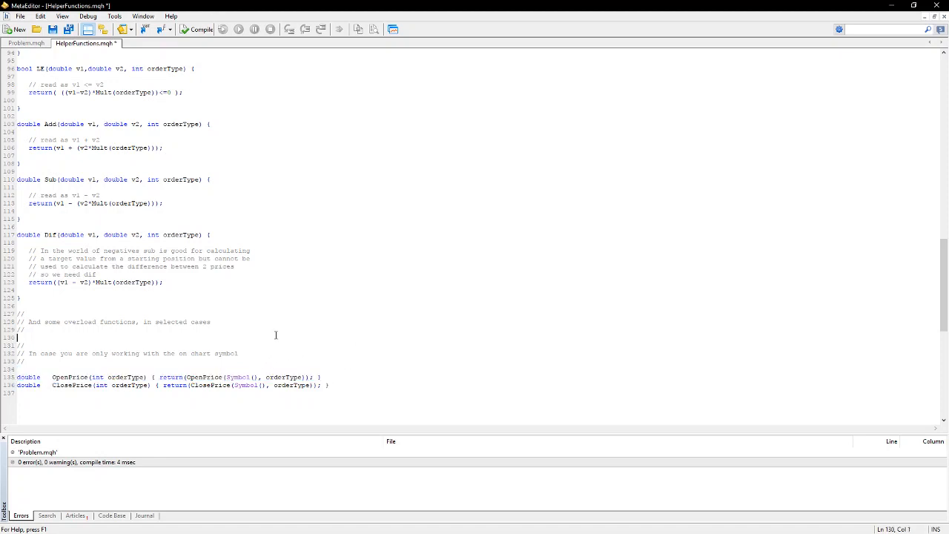
{"action": "mouse_move", "coordinate": [258, 322]}
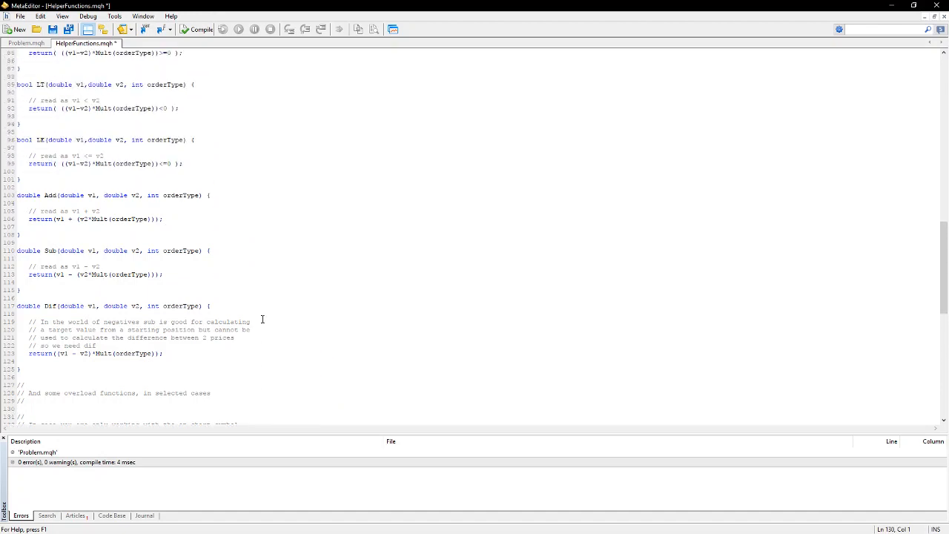
{"action": "scroll", "scroll_direction": "up", "scroll_amount": 3}
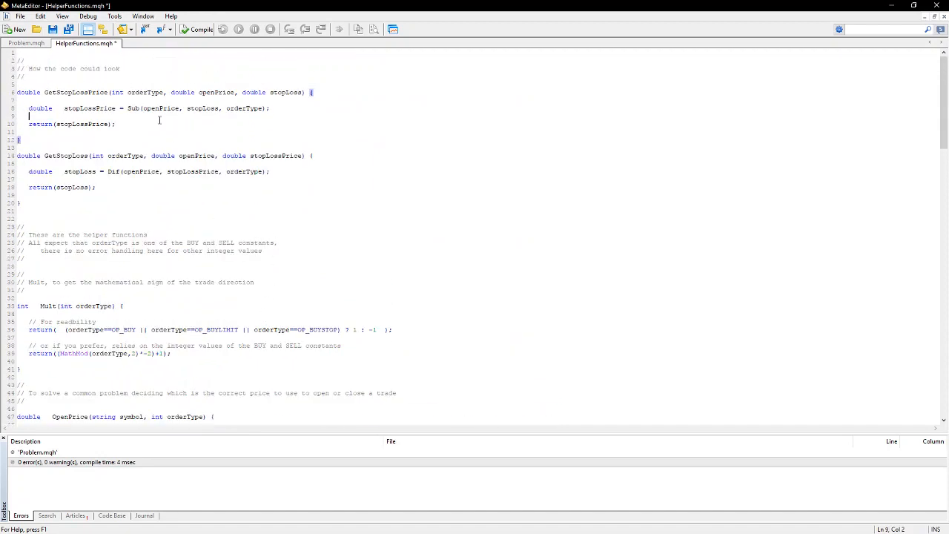
{"action": "scroll", "scroll_direction": "down", "scroll_amount": 3}
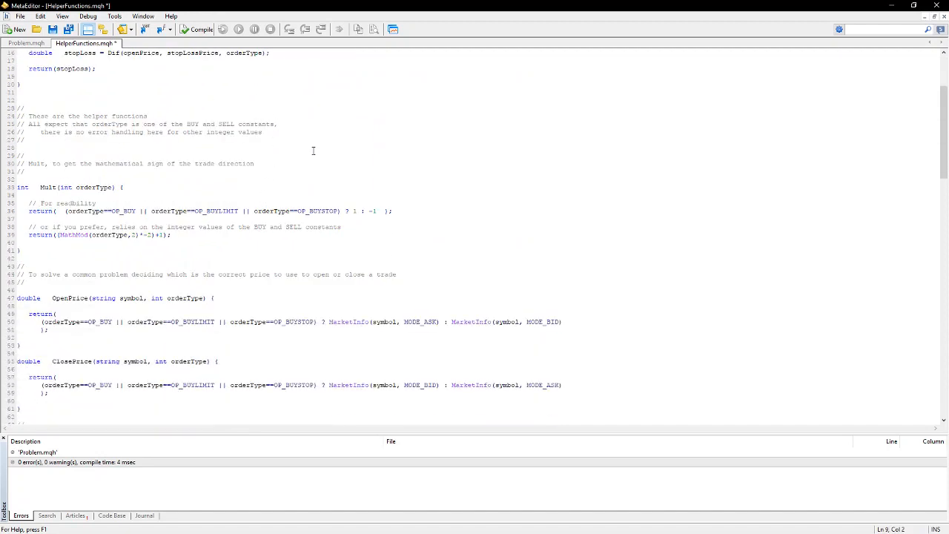
{"action": "scroll", "scroll_direction": "down", "scroll_amount": 3}
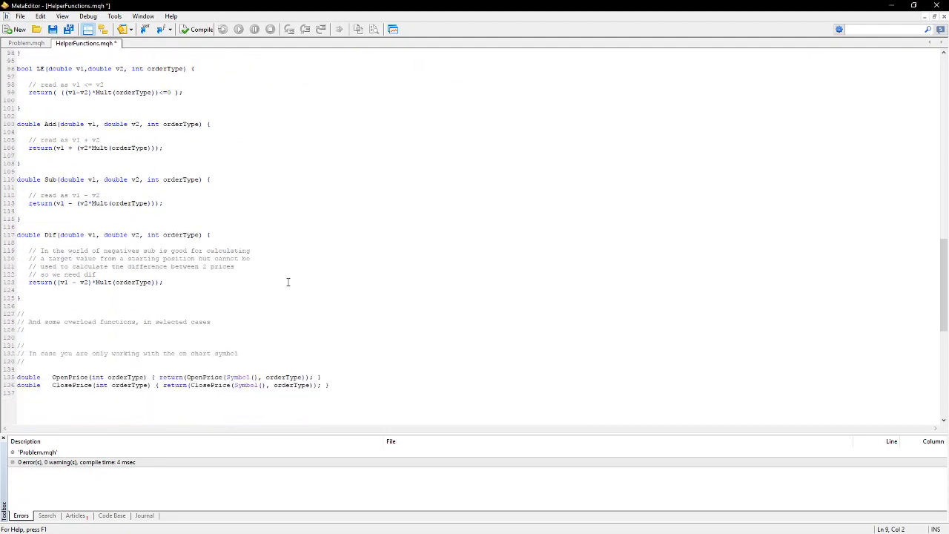
{"action": "scroll", "scroll_direction": "down", "scroll_amount": 3}
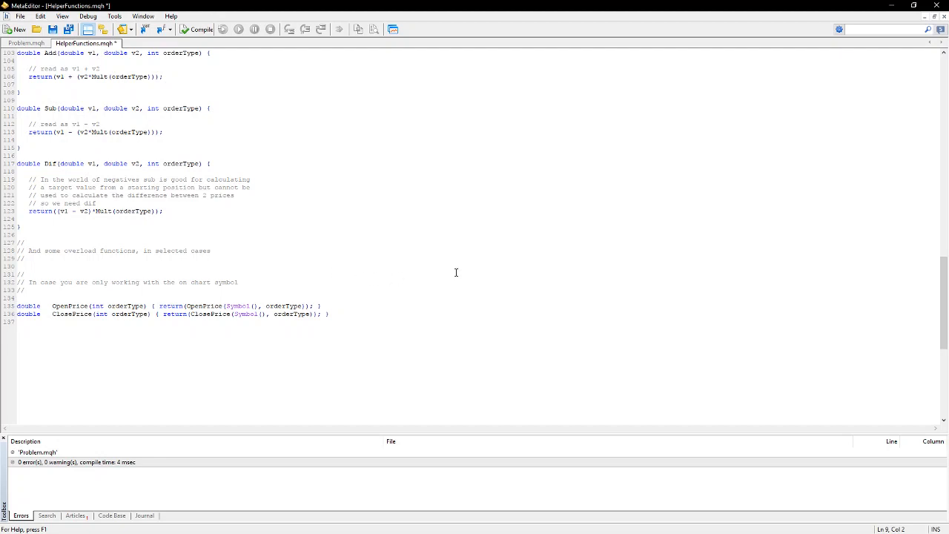
{"action": "mouse_move", "coordinate": [205, 82]}
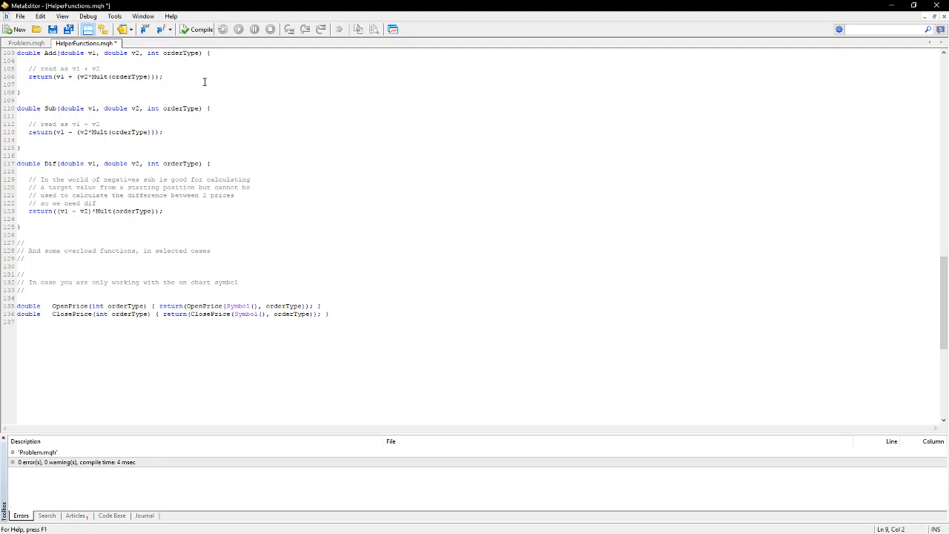